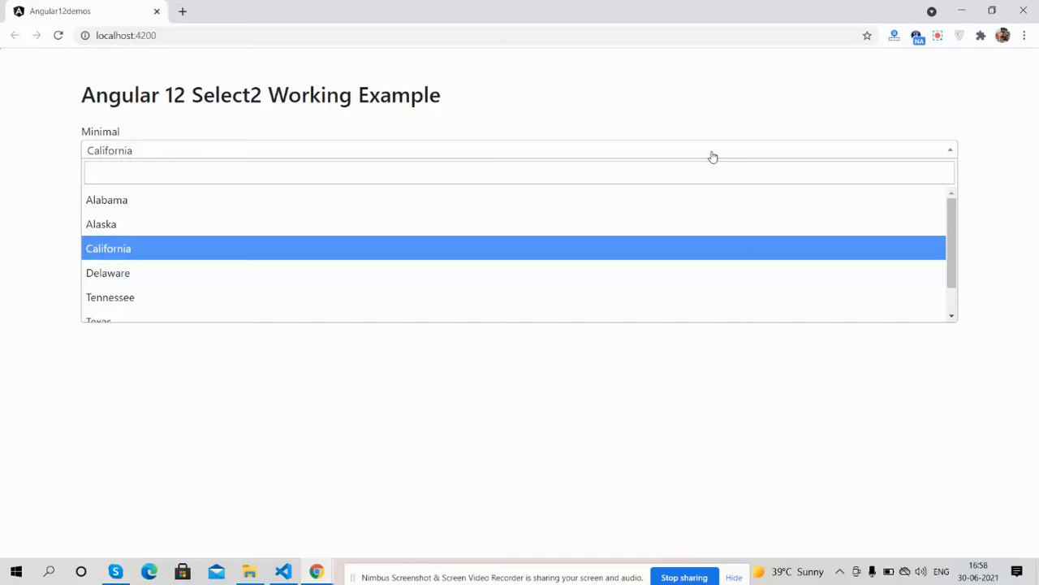
{"action": "type", "text": "a"}
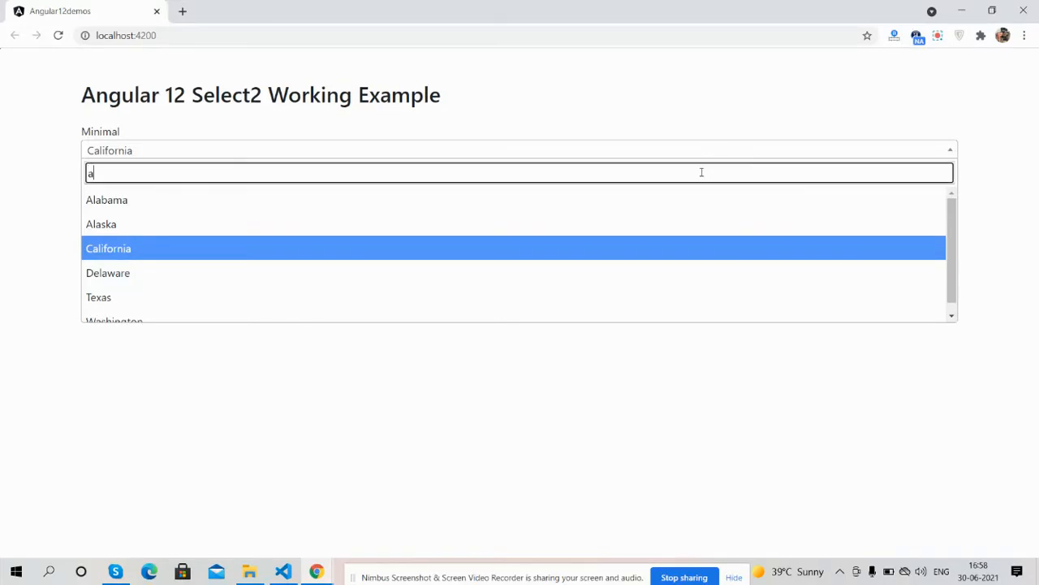
{"action": "type", "text": "lklk"}
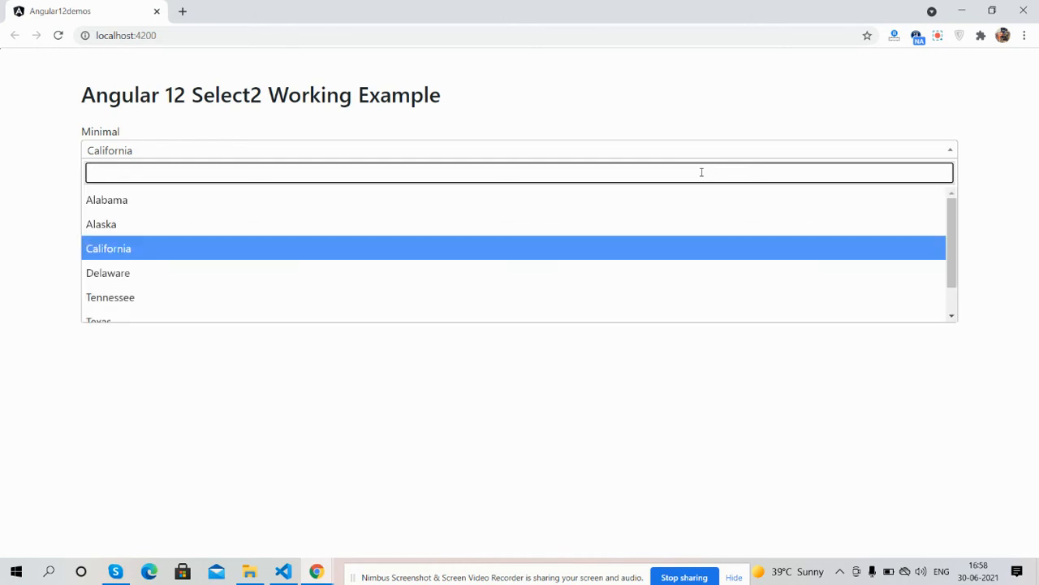
{"action": "left_click", "coordinate": [100, 223]}
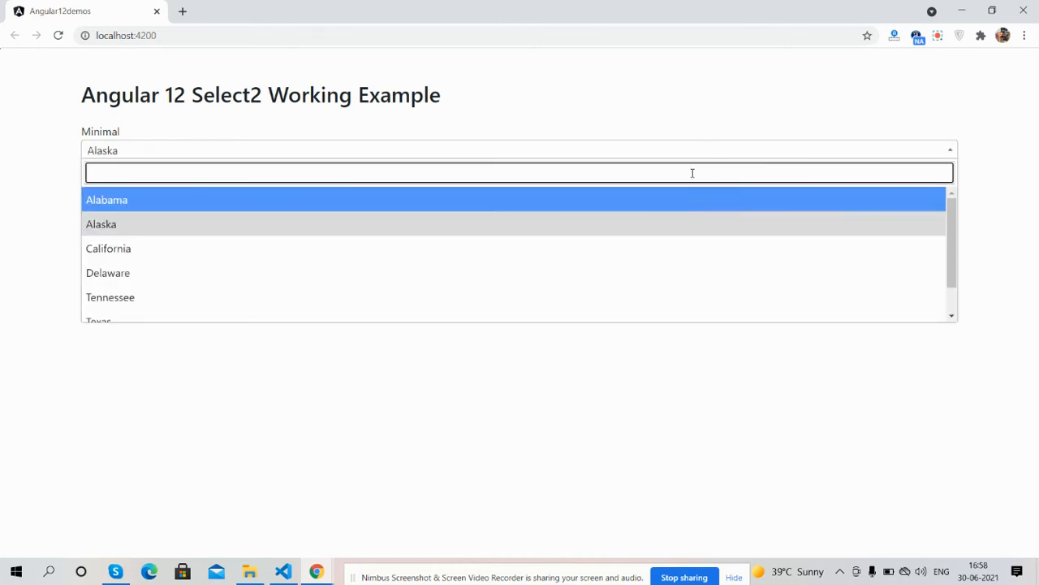
{"action": "mouse_move", "coordinate": [101, 225]}
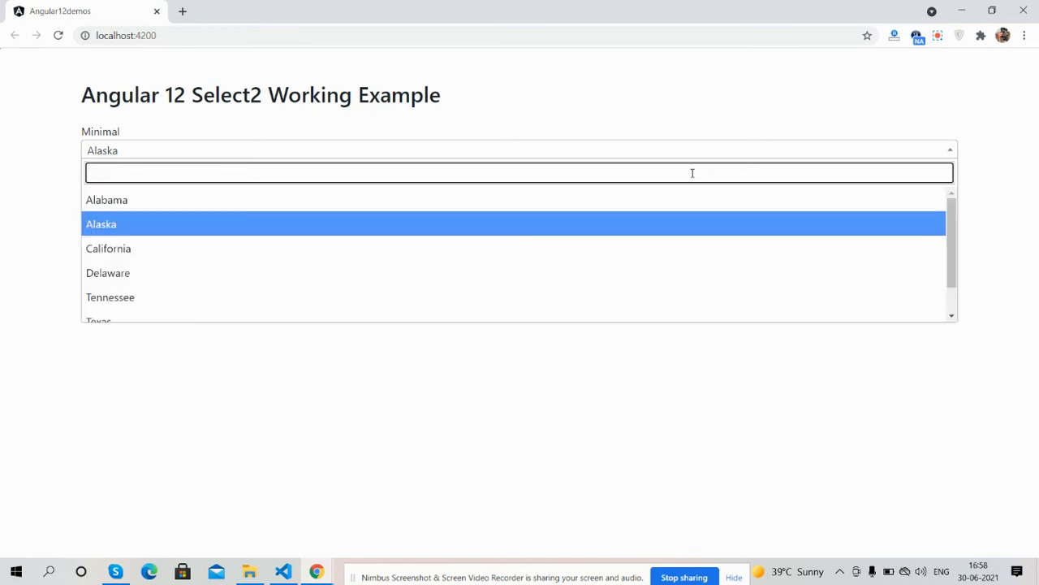
{"action": "mouse_move", "coordinate": [665, 260]}
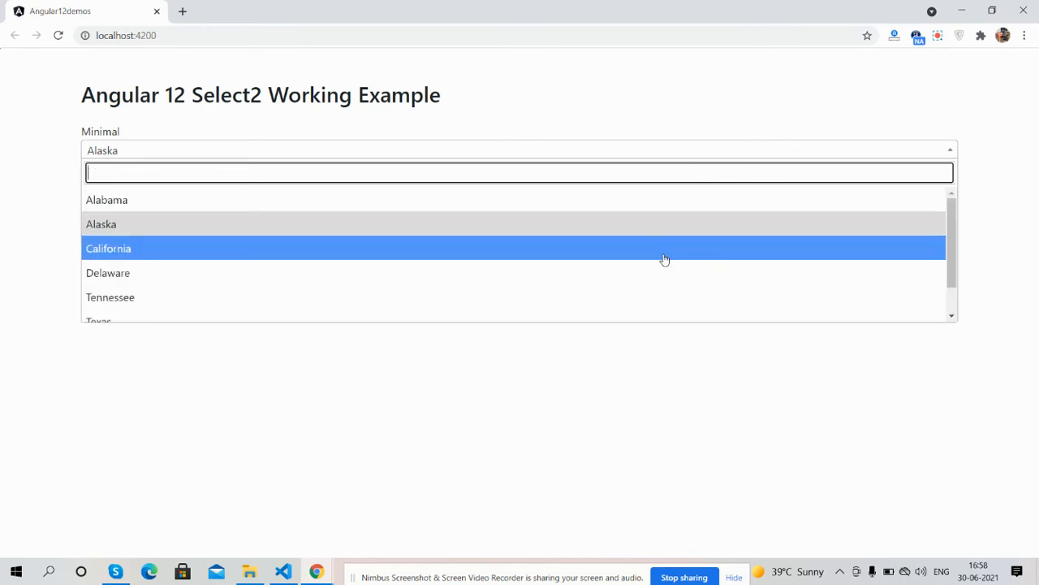
{"action": "left_click", "coordinate": [108, 247]}
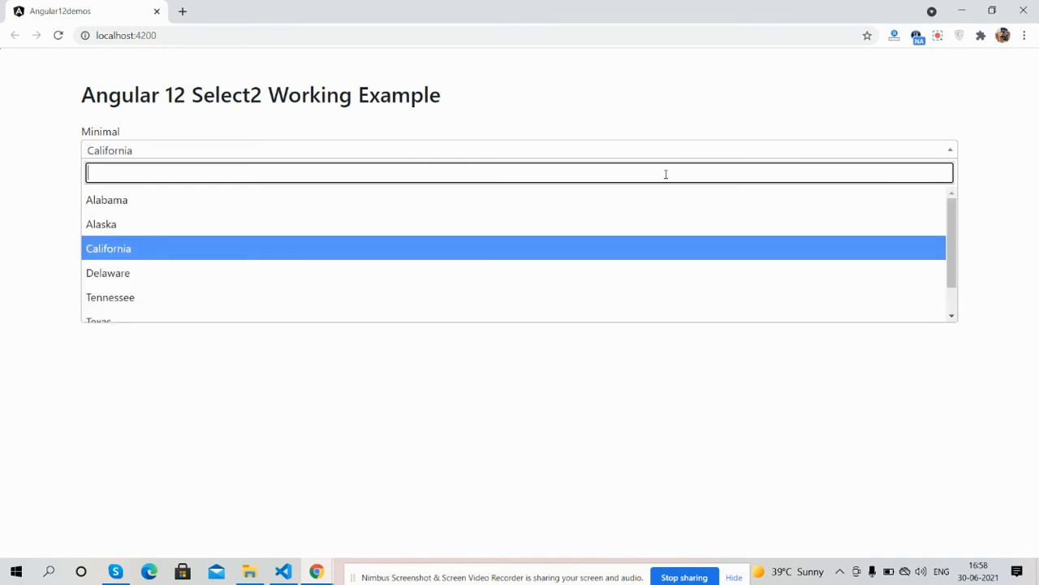
{"action": "mouse_move", "coordinate": [485, 224]}
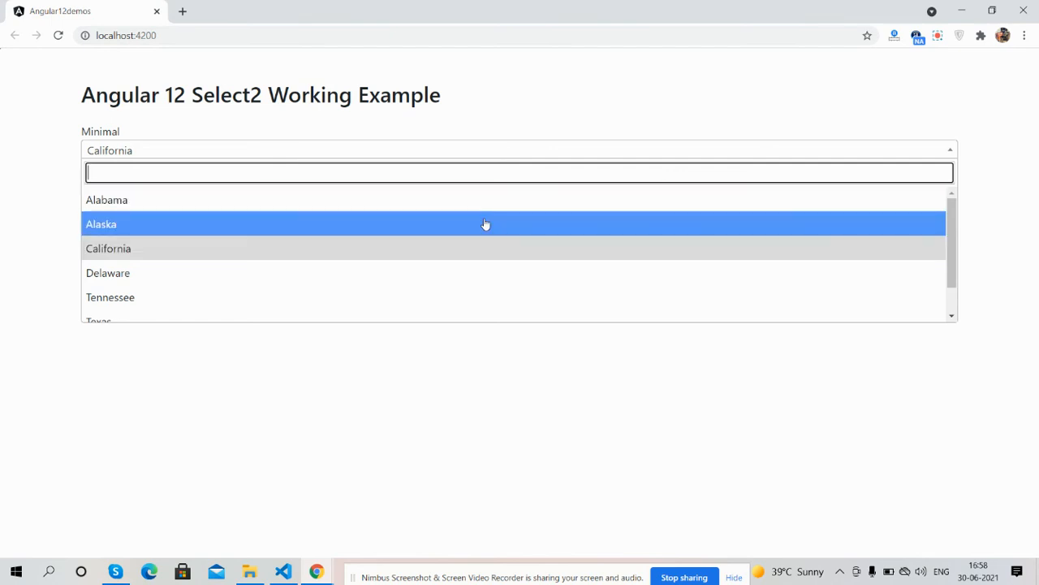